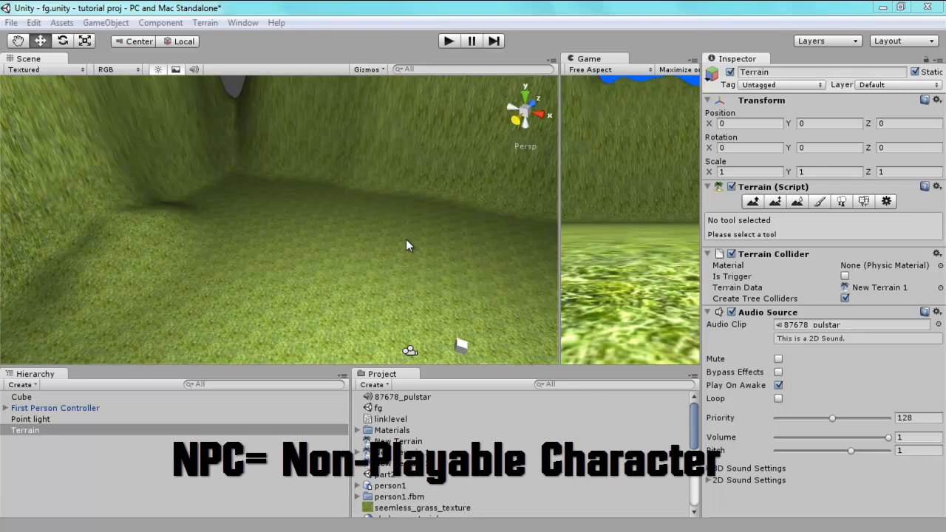
mouse_move(399, 169)
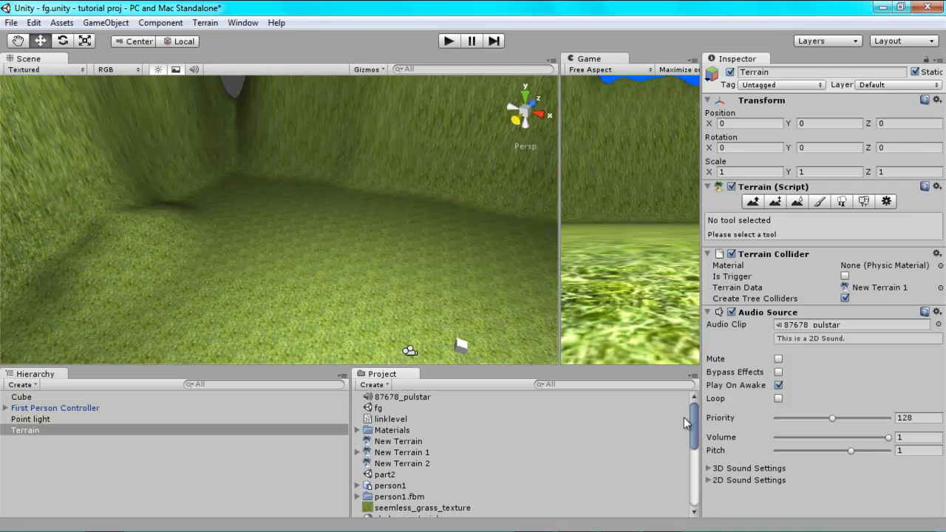
mouse_move(598, 429)
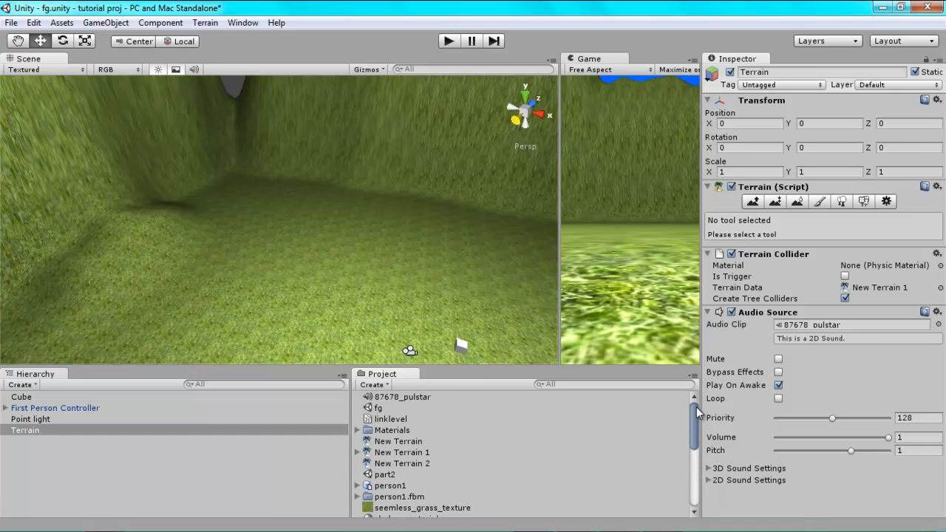
mouse_move(404, 490)
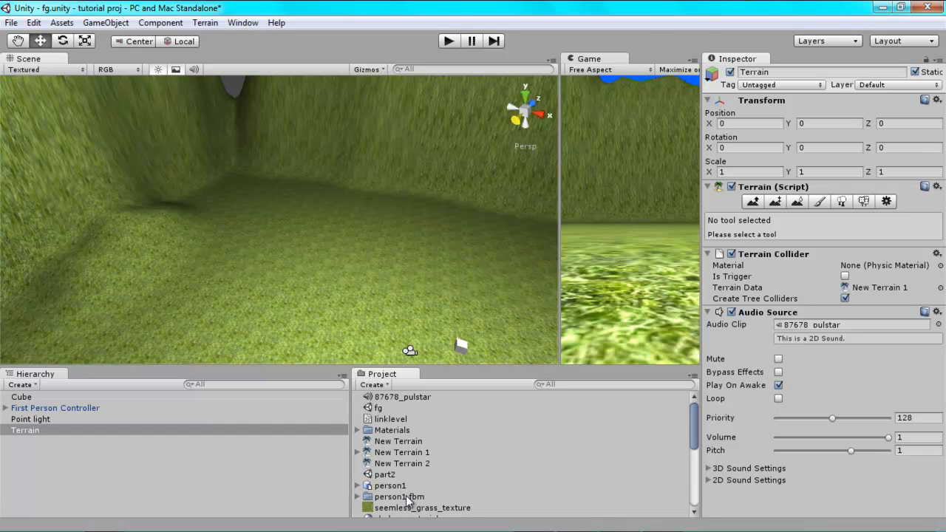
- Select the person1 character model in the Project assets
left_click(390, 485)
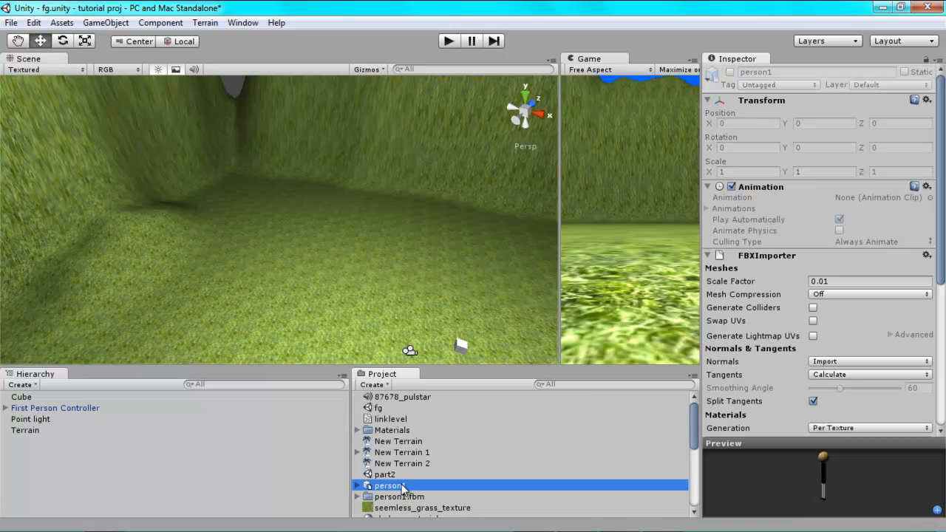
mouse_move(536, 502)
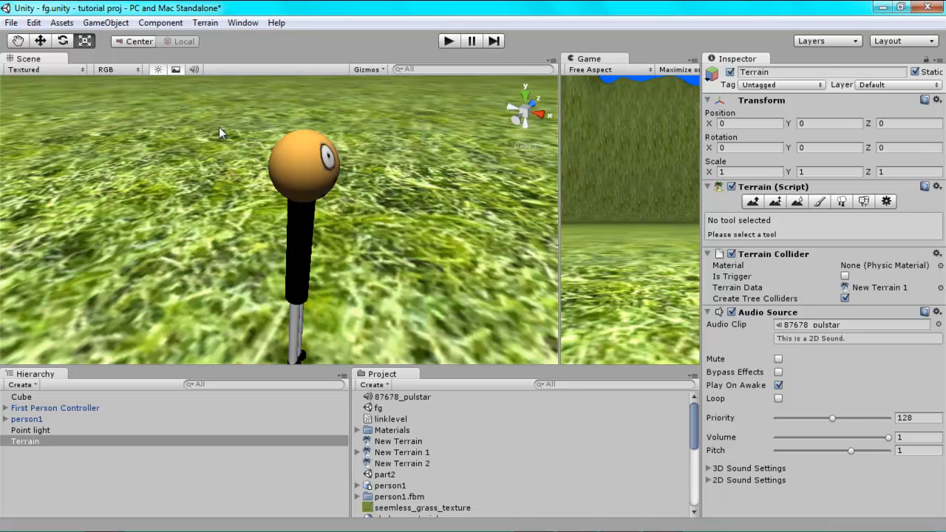
mouse_move(494, 216)
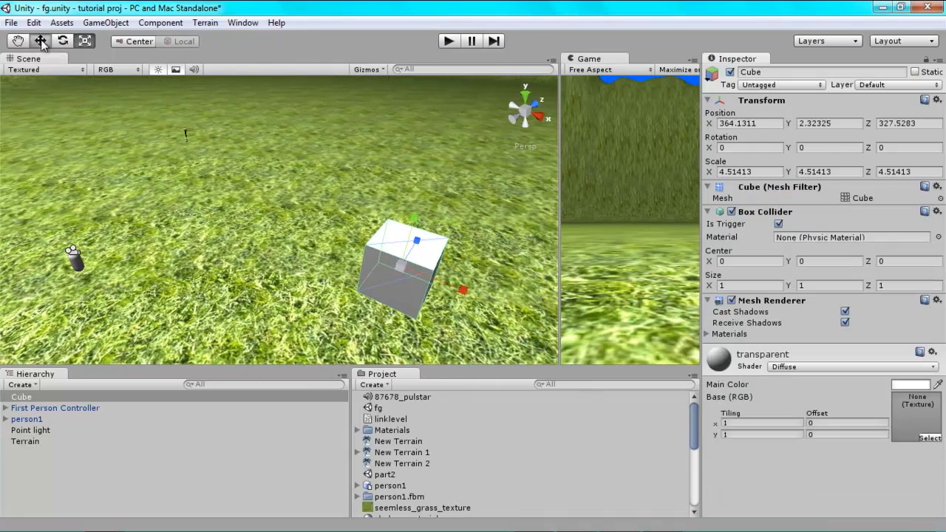
- Reselect the Cube and drag it to a new spot resting on the grass
left_click(105, 23)
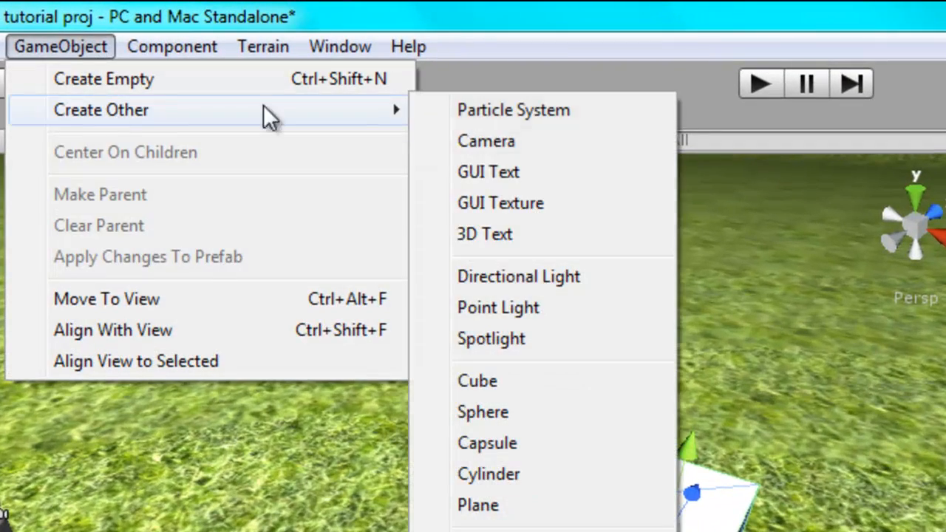
left_click(476, 380)
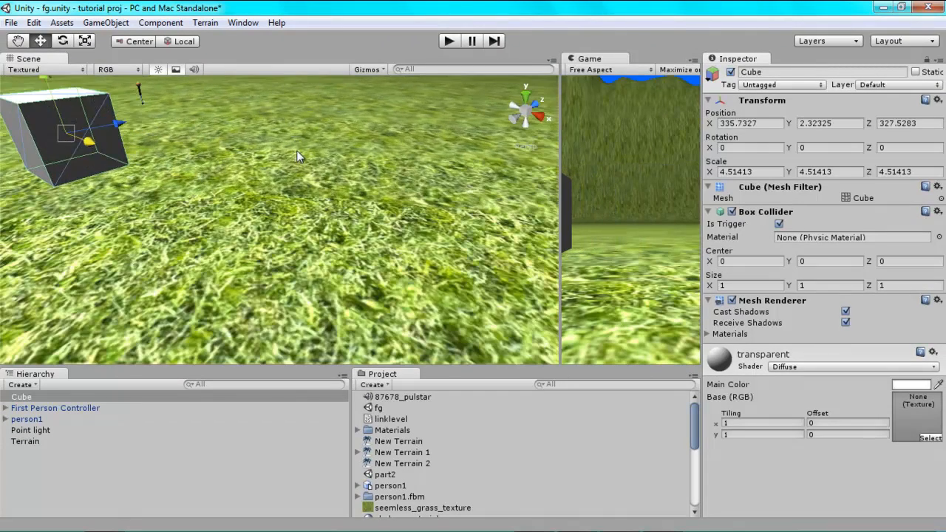
left_click(26, 440)
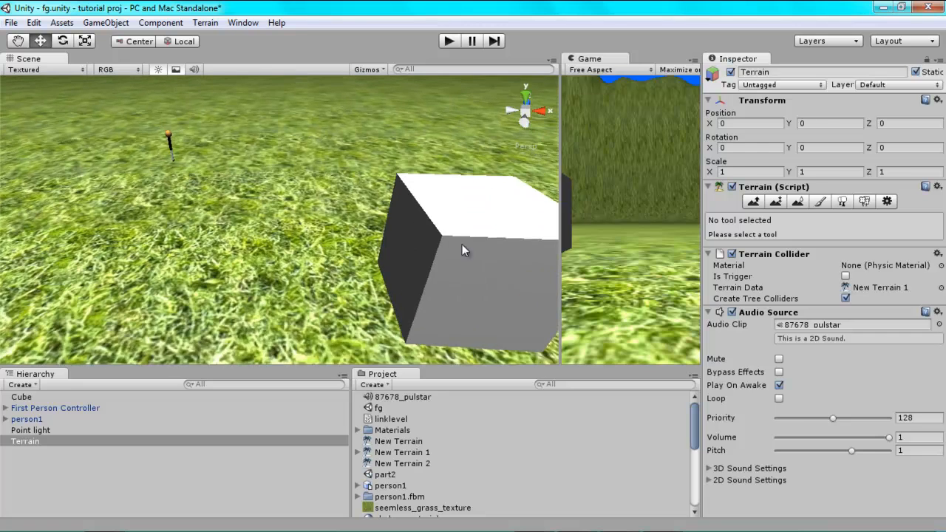
left_click(21, 396)
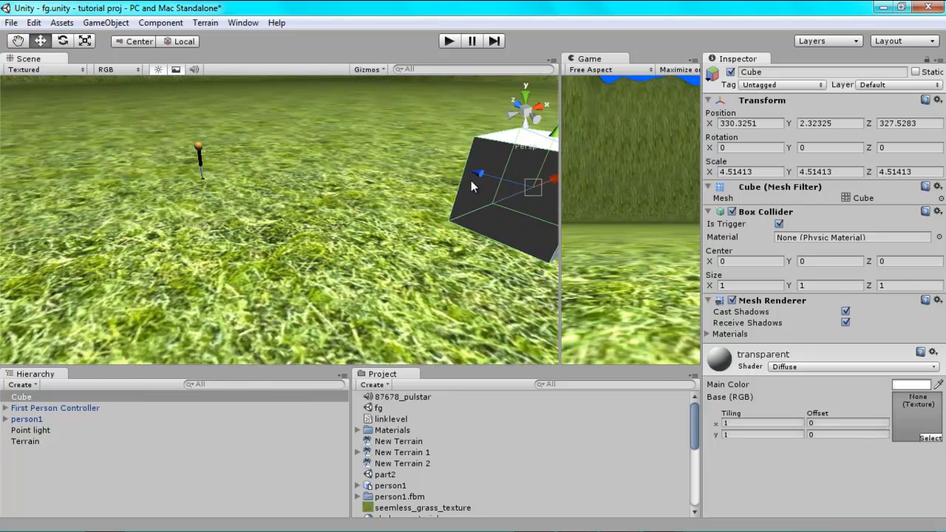
left_click_drag(473, 186, 432, 177)
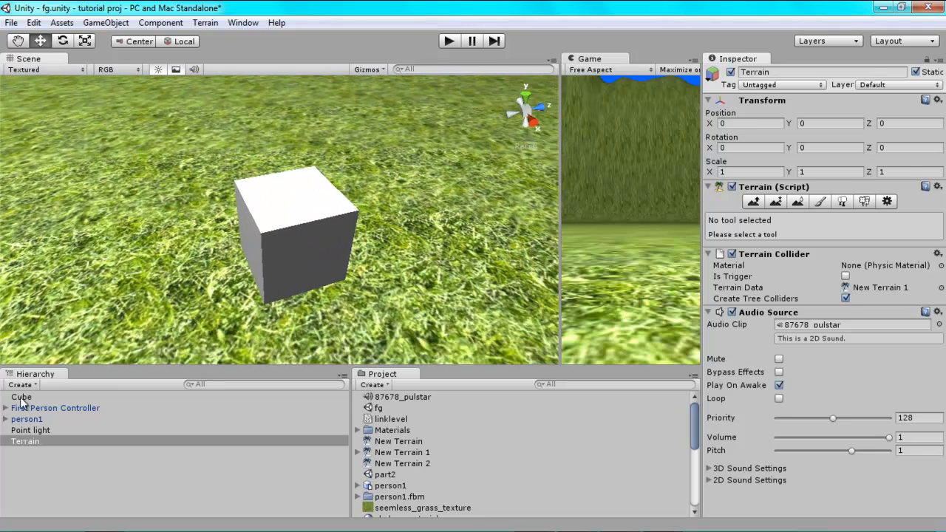
- Add a Box Collider component to the selected Cube
left_click(20, 396)
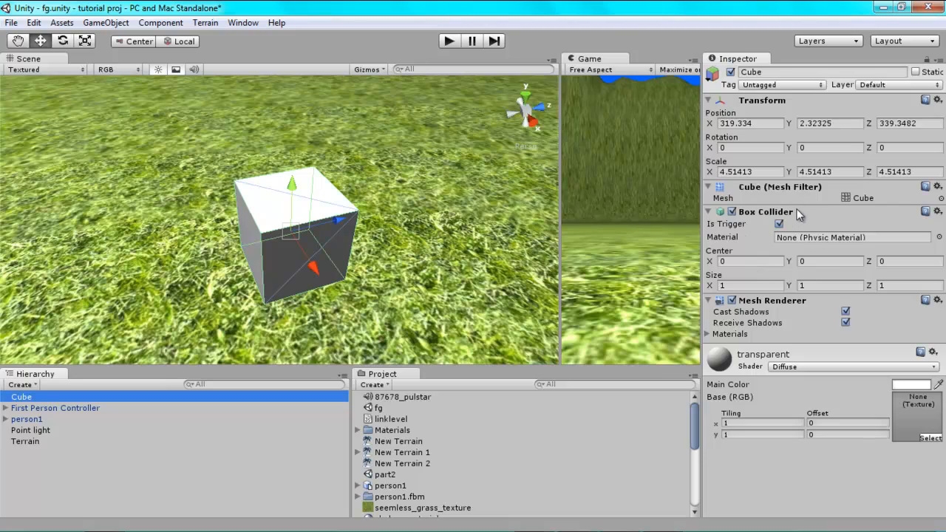
left_click(160, 24)
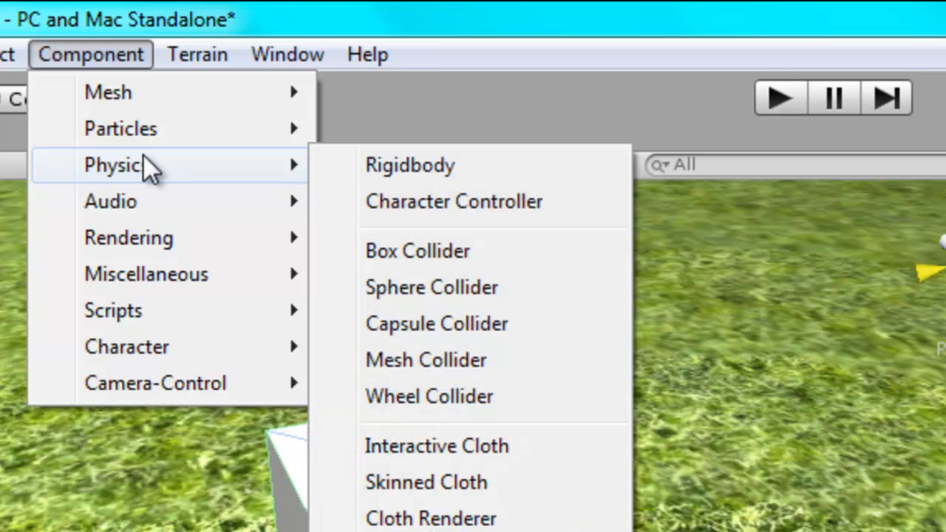
mouse_move(451, 263)
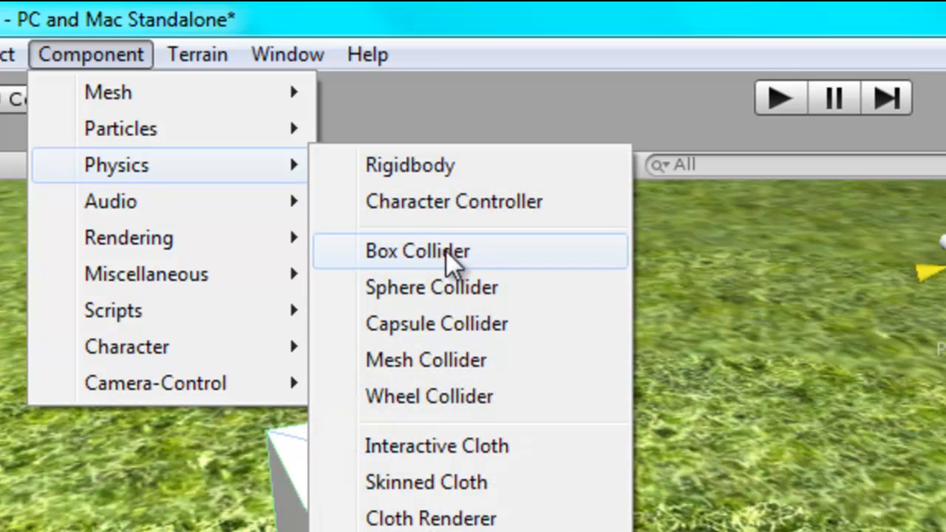
left_click(417, 251)
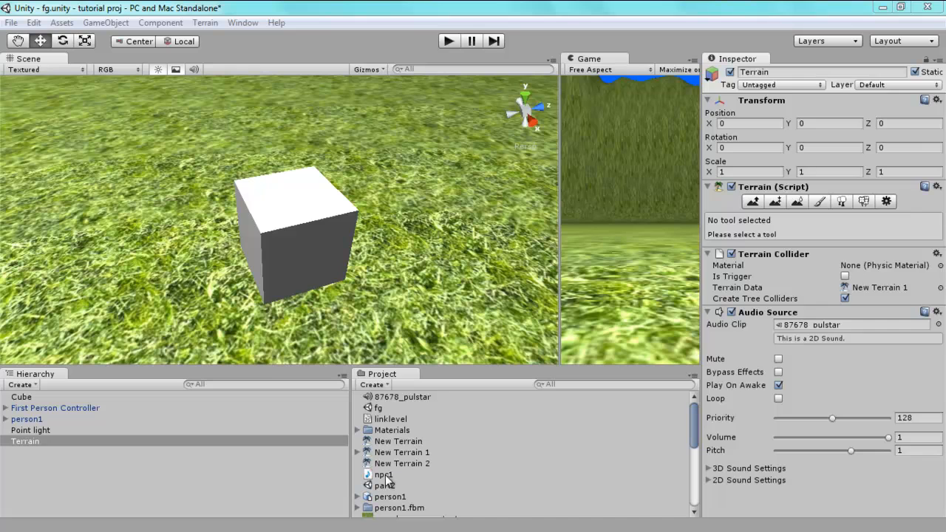
- Clear the selection so the Inspector shows nothing
left_click(382, 474)
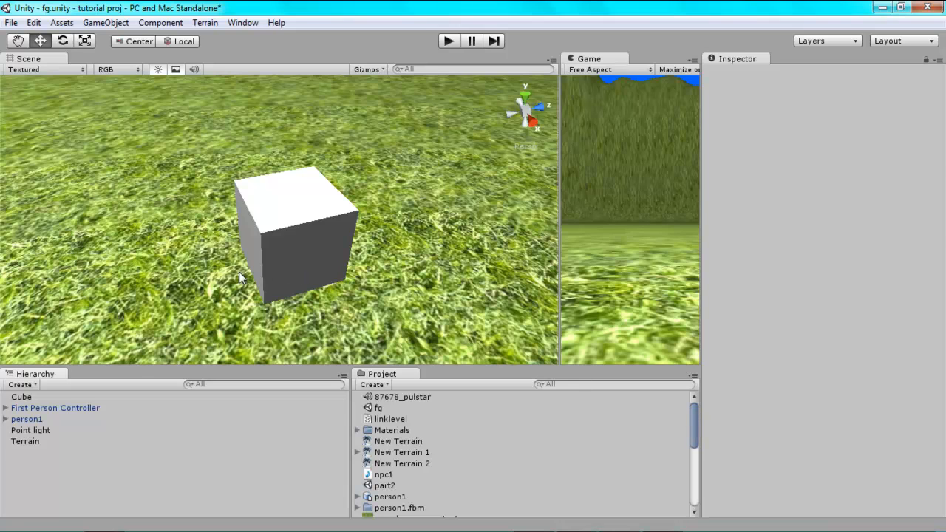
mouse_move(299, 232)
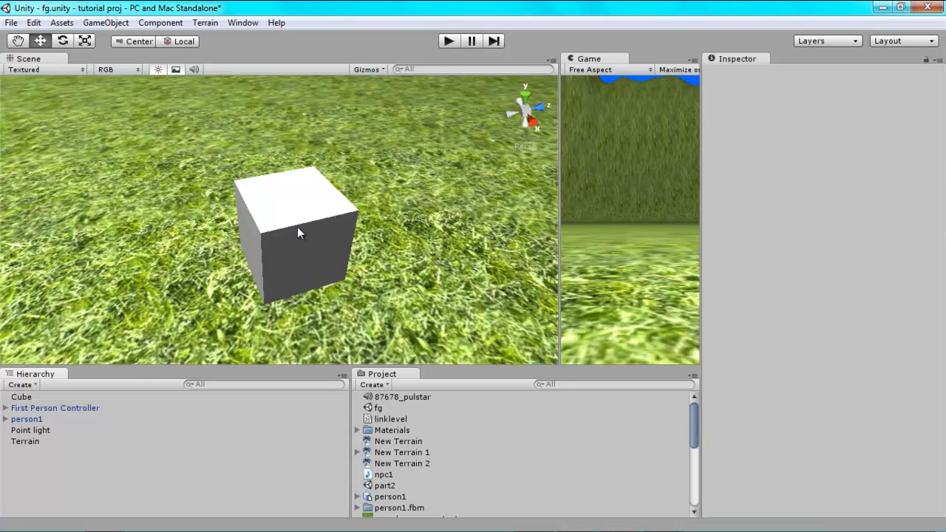
mouse_move(309, 223)
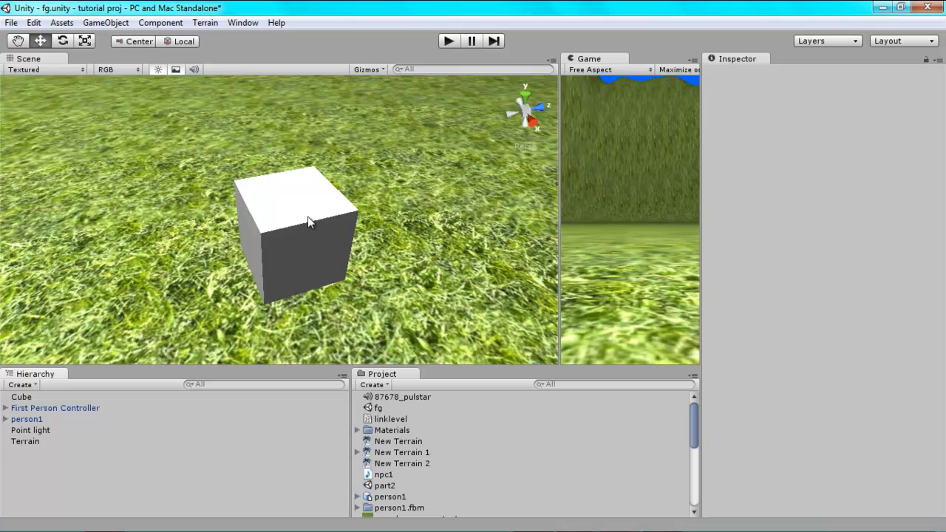
mouse_move(387, 390)
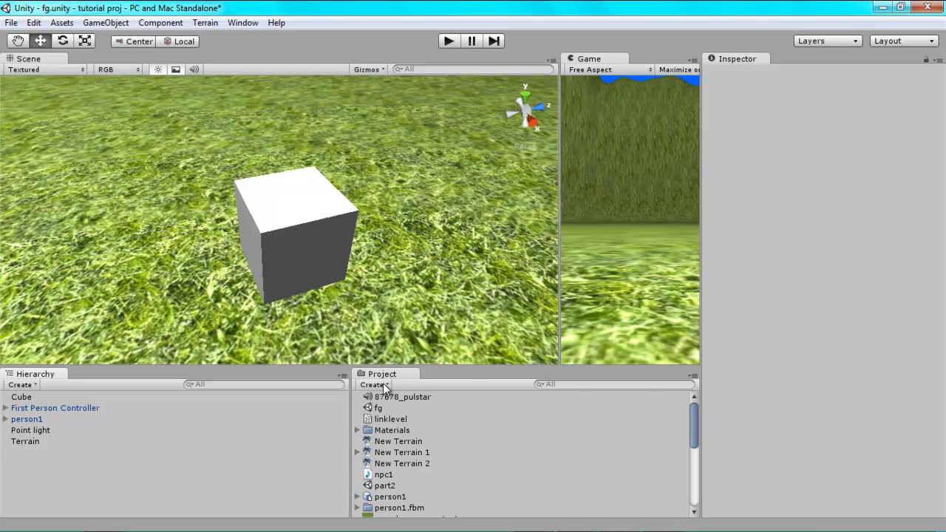
- Create a new JavaScript asset in the Project and name it PlaySound
left_click(372, 384)
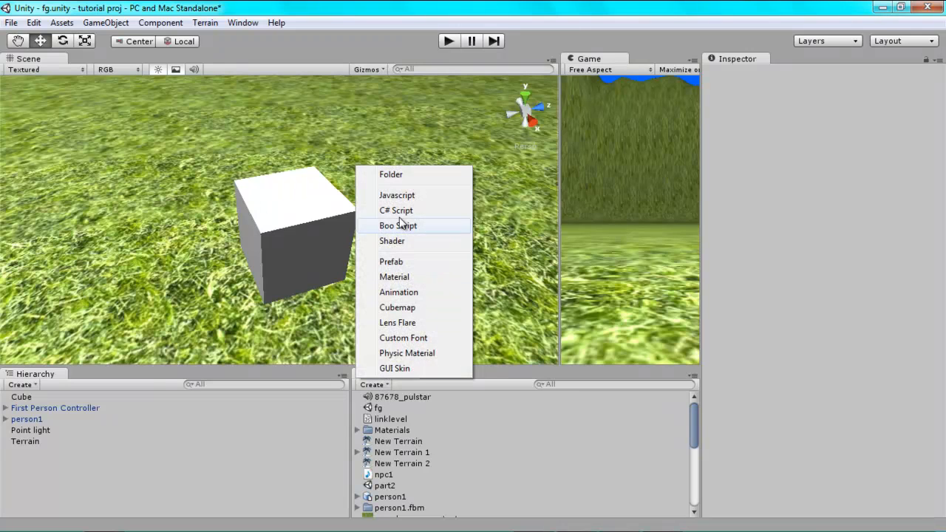
left_click(396, 210)
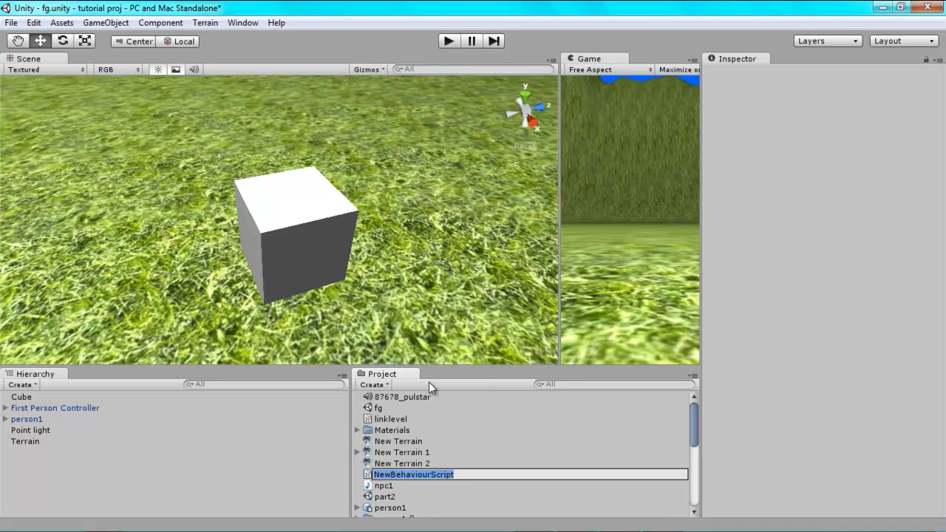
type("P")
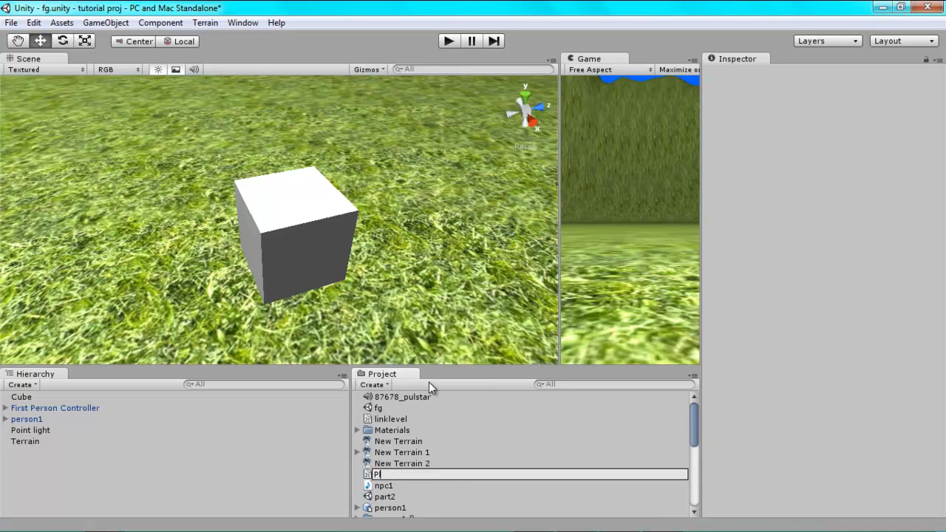
type("PlaySound")
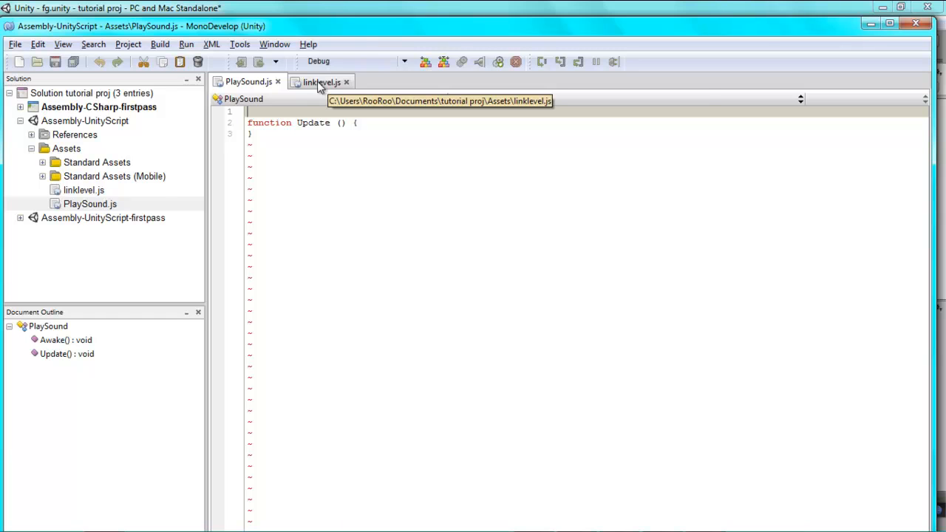
- Copy all of linklevel.js and paste it into PlaySound.js
left_click(322, 81)
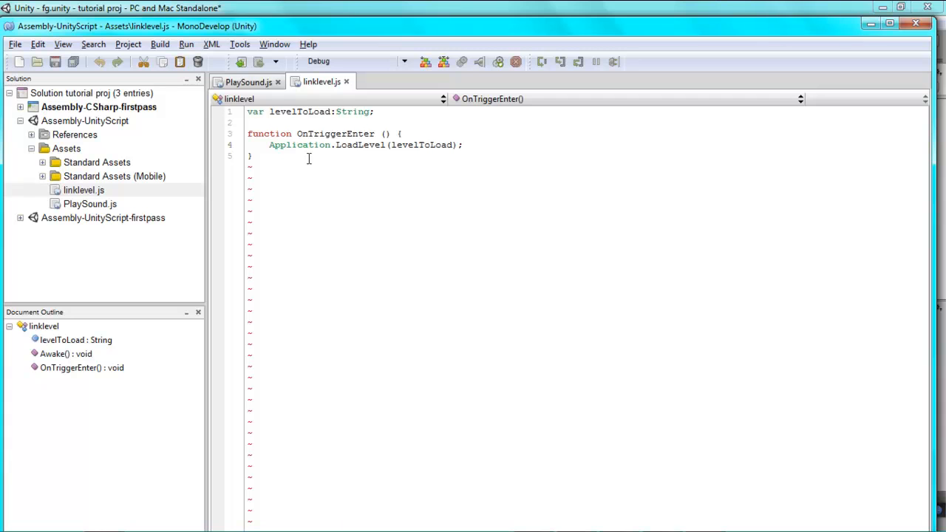
mouse_move(360, 112)
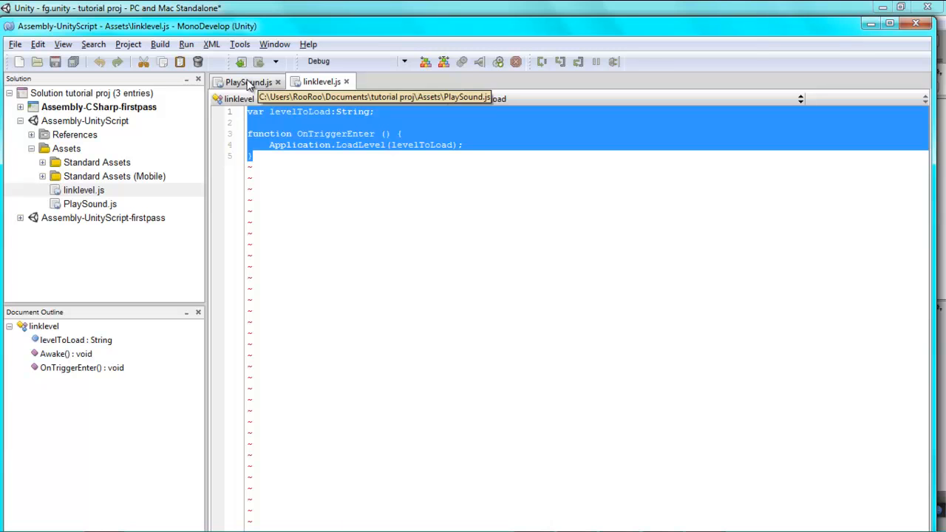
left_click(248, 81)
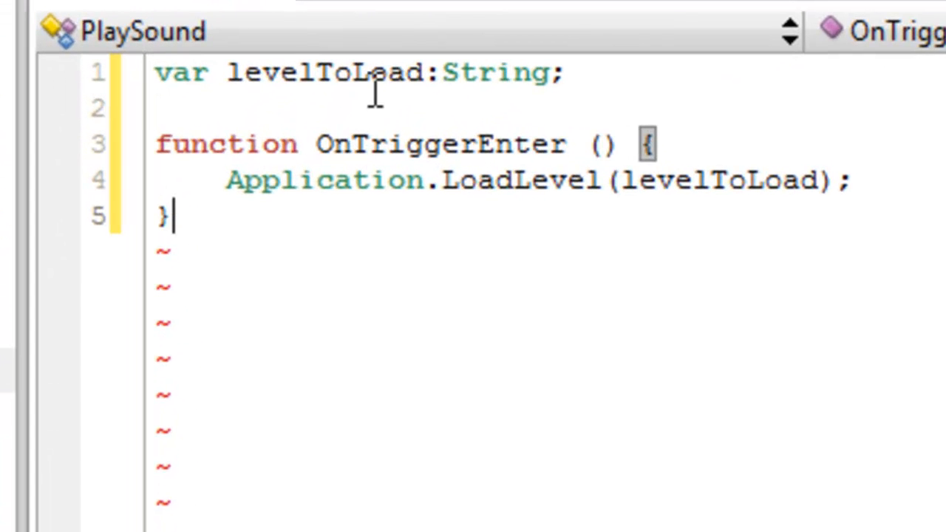
- Rename levelToLoad to soundToPlay and change its type from String to AudioClip
double_click(328, 71)
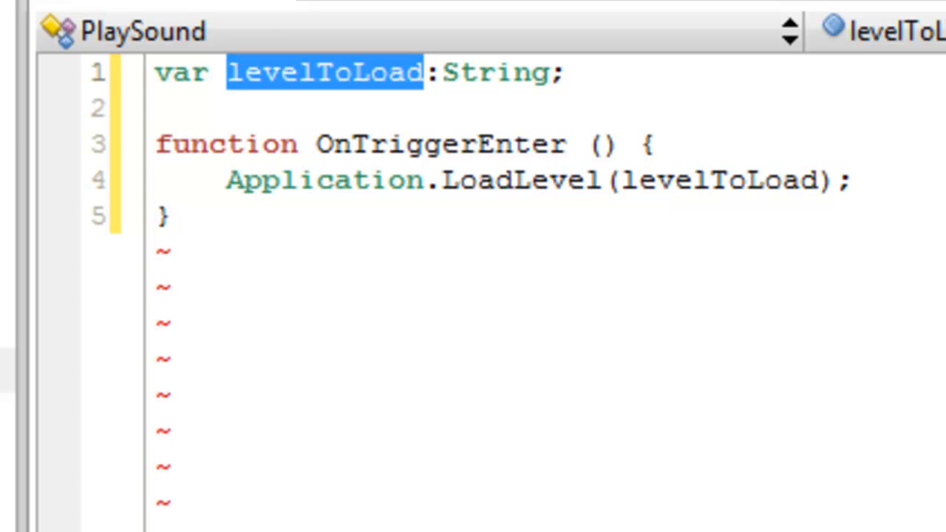
type("soundTo")
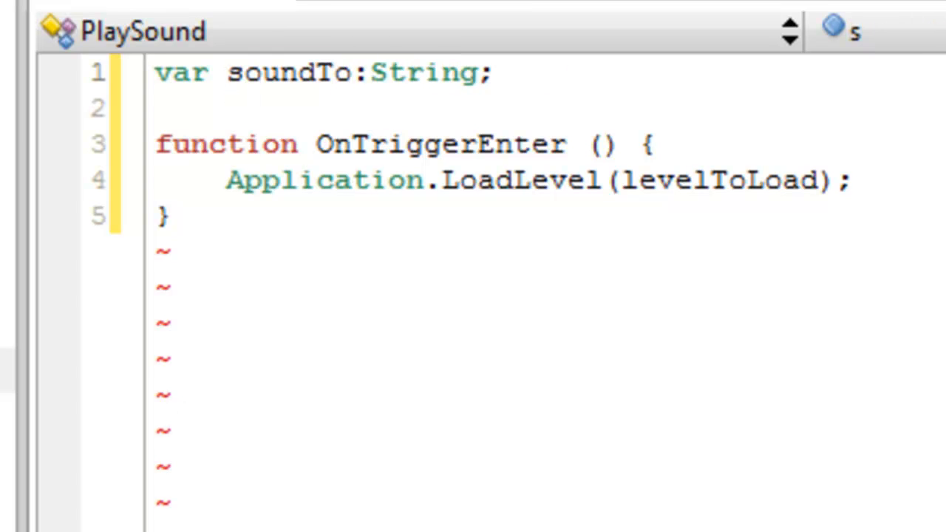
type("Play")
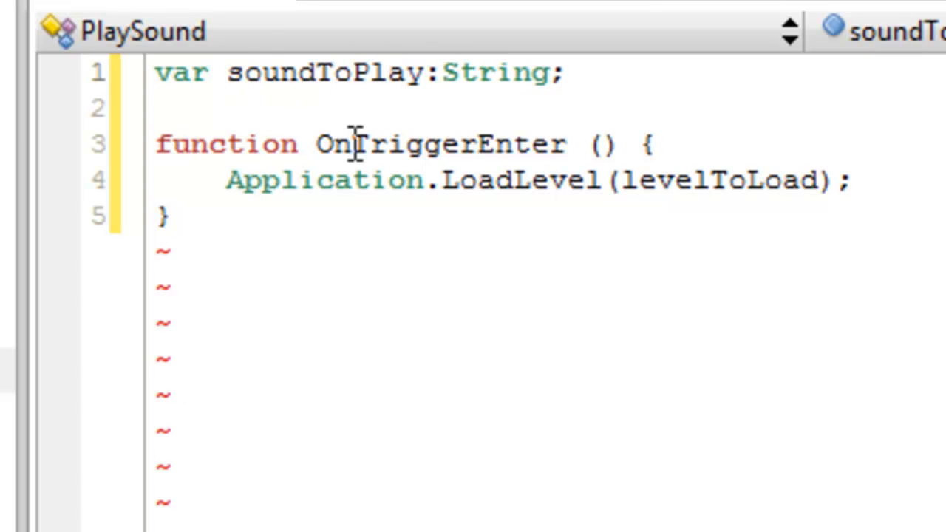
double_click(497, 71)
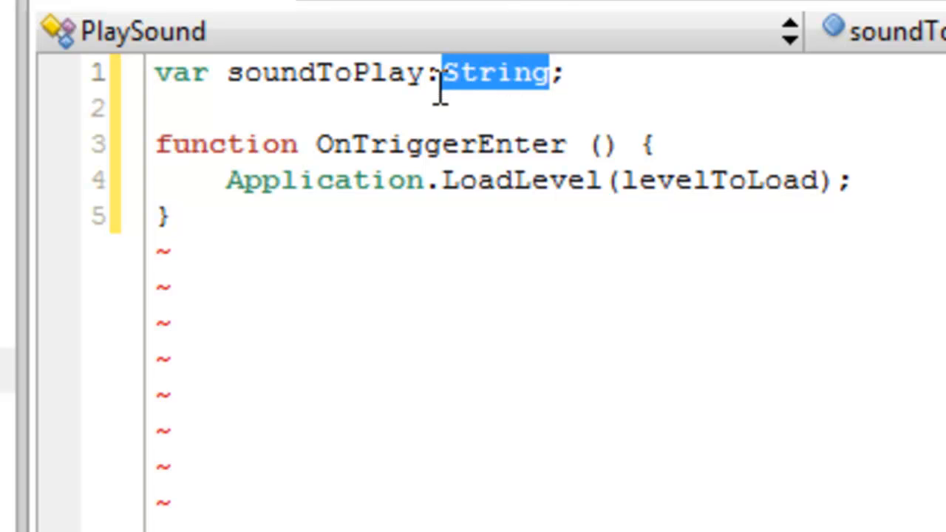
type("AudioCL")
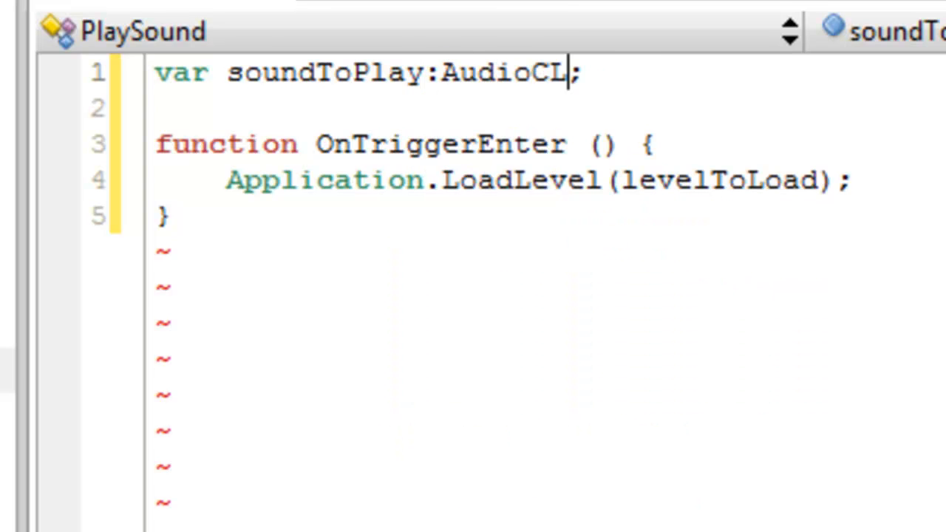
type("ip")
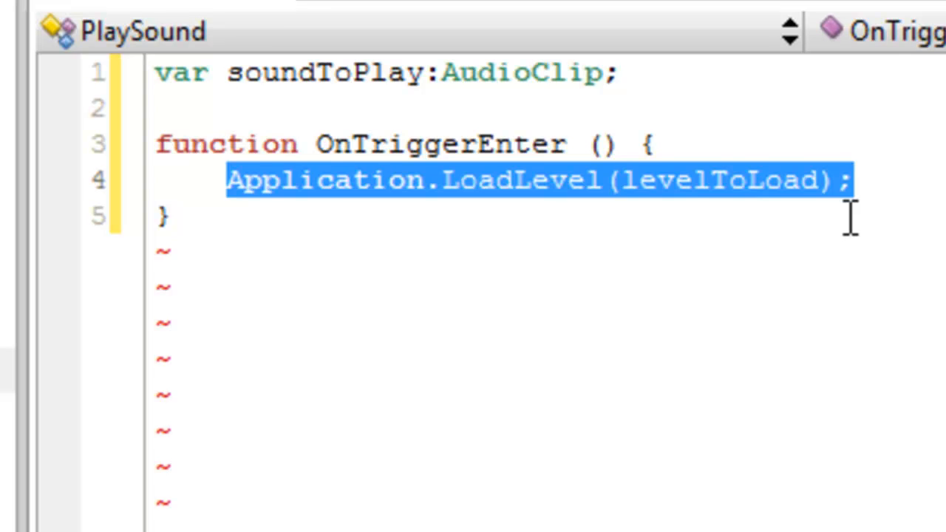
- Replace the LoadLevel line with audio.PlayOneShot(soundToPlay); in OnTriggerEnter
type("au")
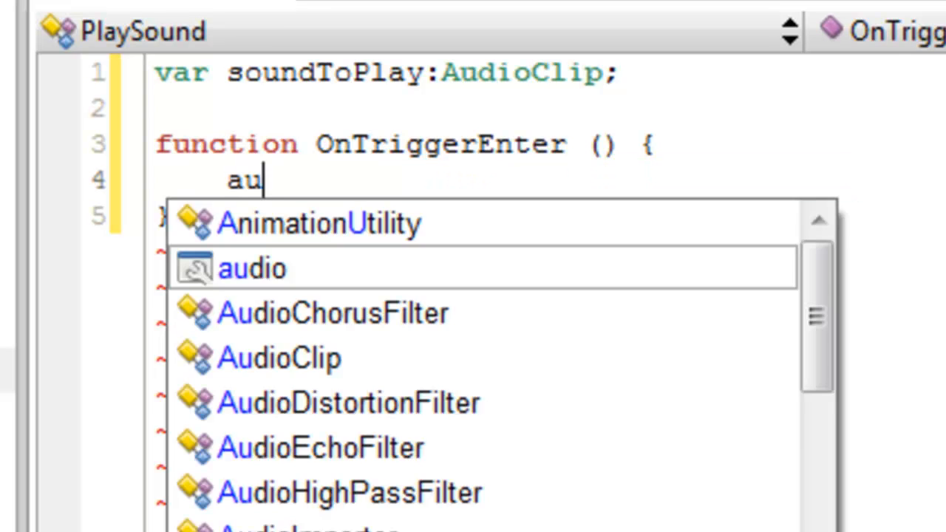
type("dio.PlayOneShot(")
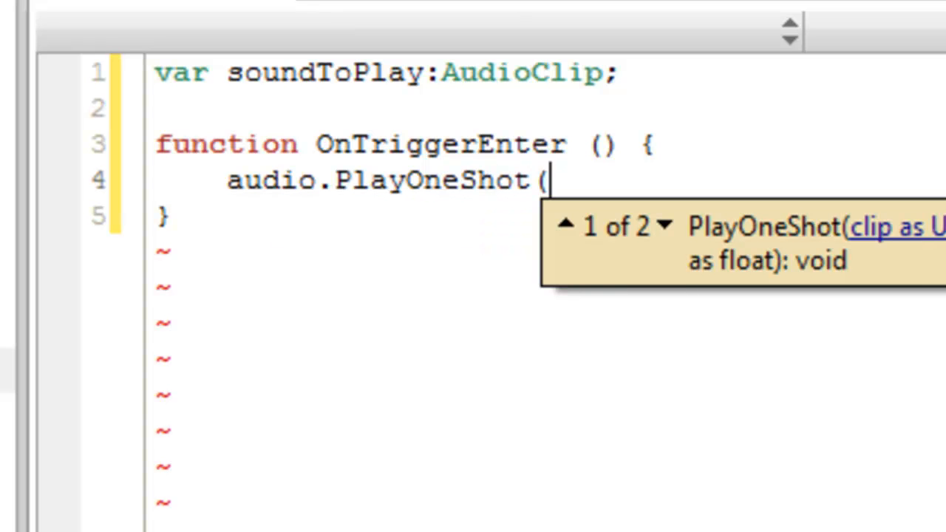
mouse_move(311, 71)
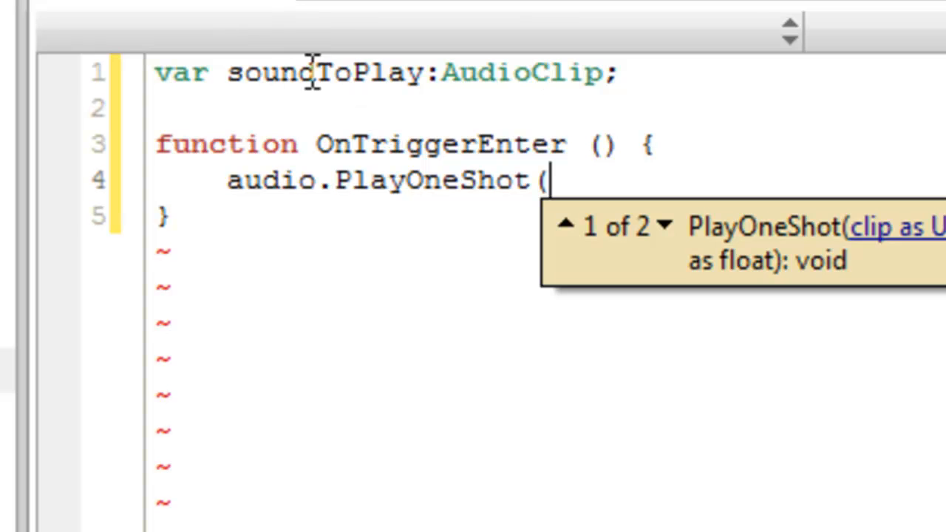
type("soundToPlay)")
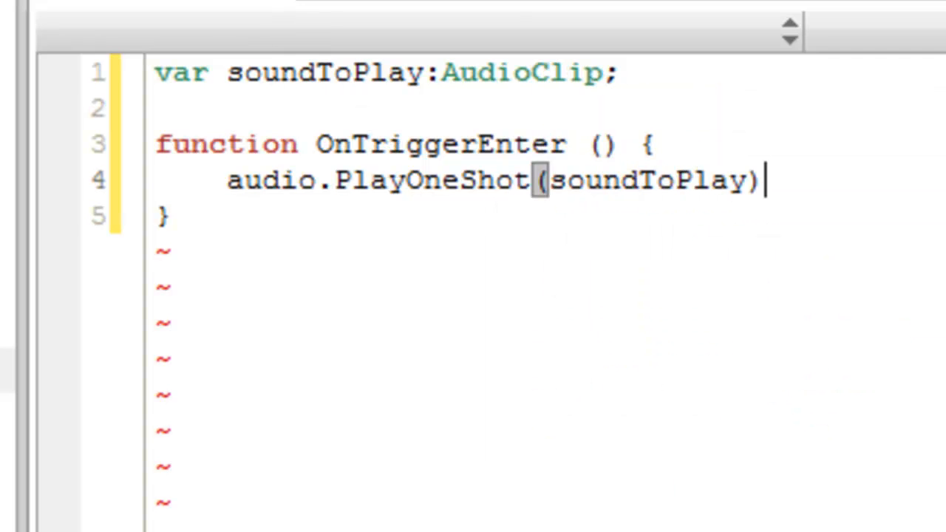
type(";")
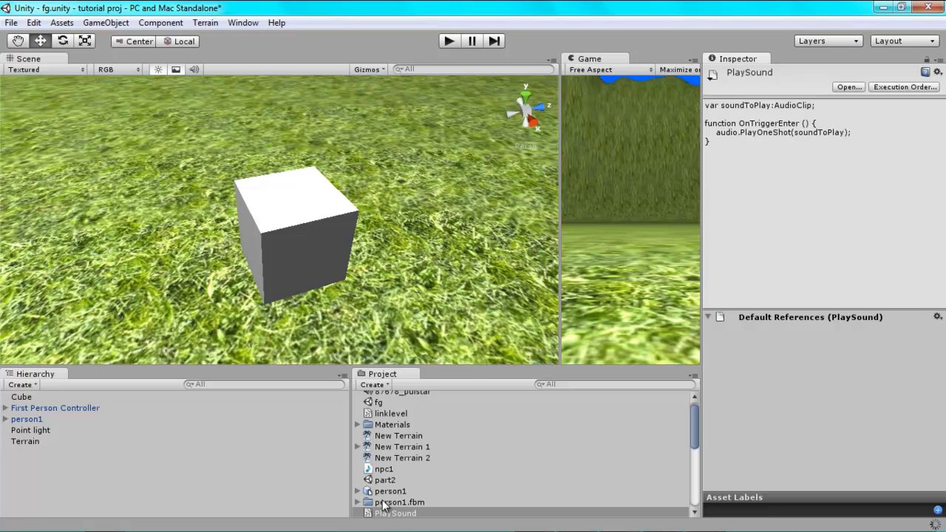
- Check PlaySound's Sound To Play slot, then select npc1 and the Untitled 1 audio clip
left_click(396, 513)
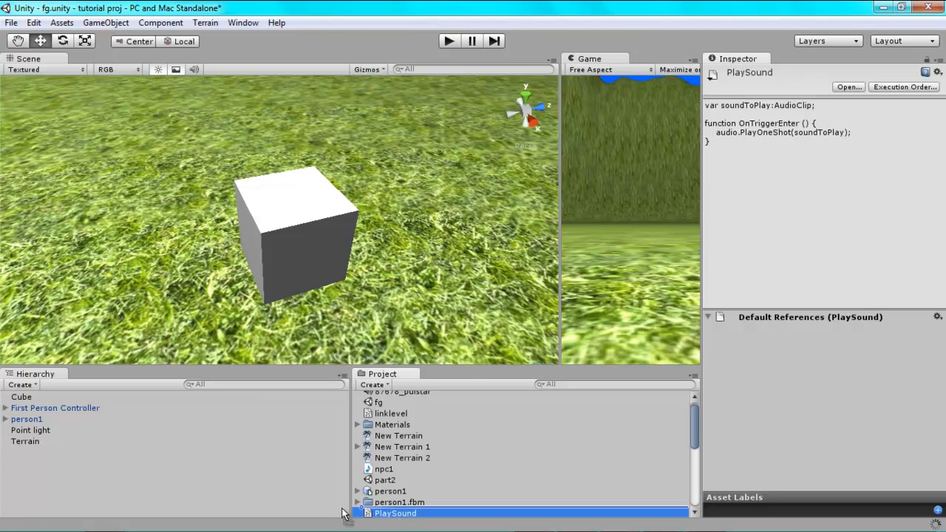
left_click(709, 316)
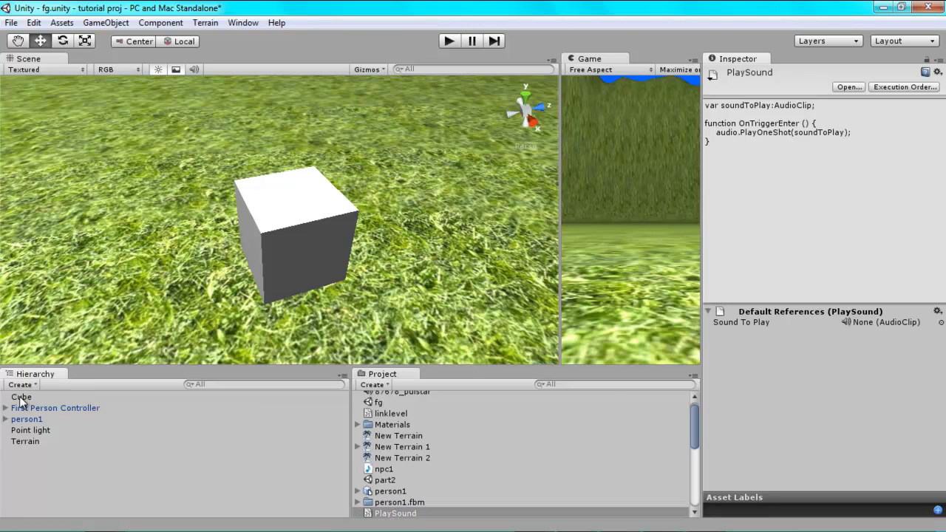
left_click(20, 396)
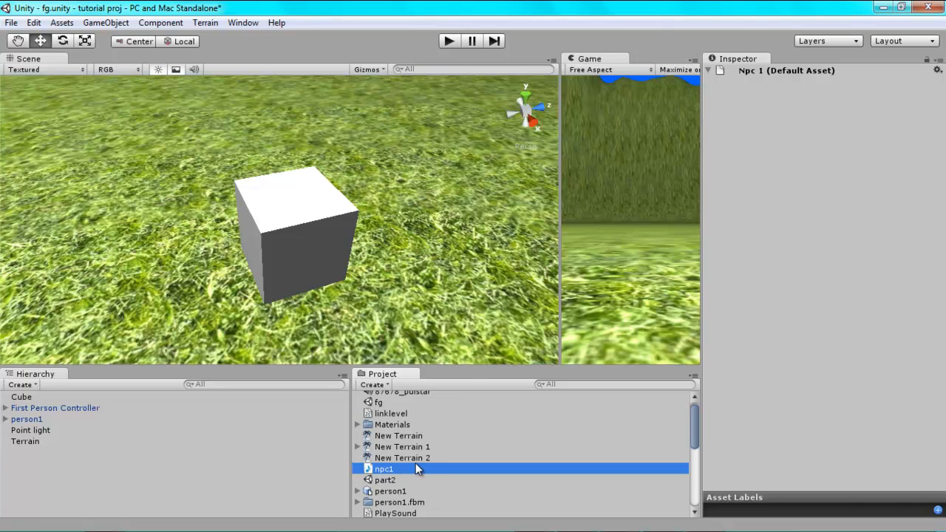
left_click(393, 513)
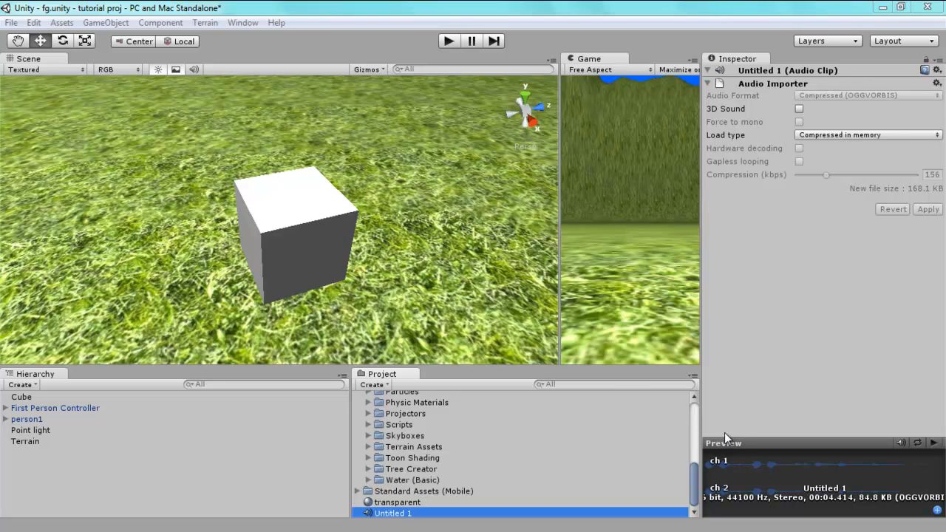
mouse_move(903, 464)
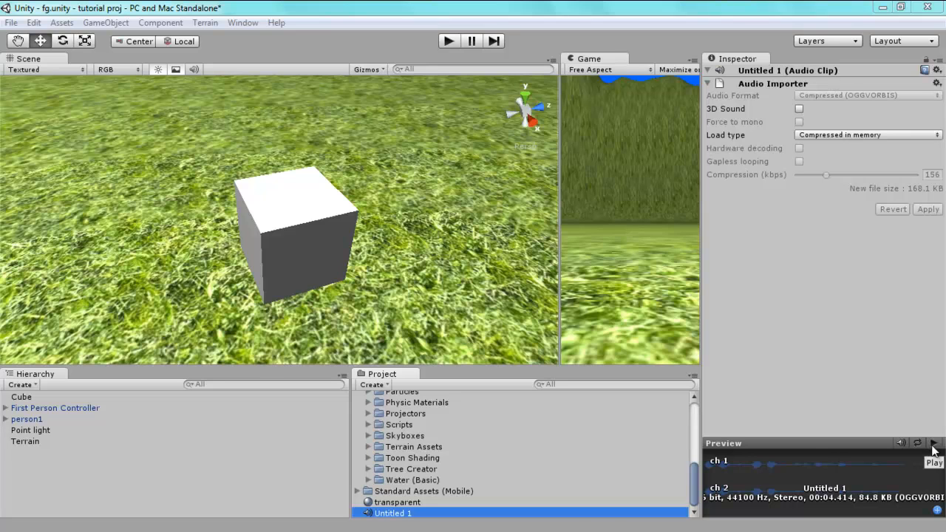
- Preview Untitled 1, switch off its 3D Sound and apply the import change
left_click(934, 461)
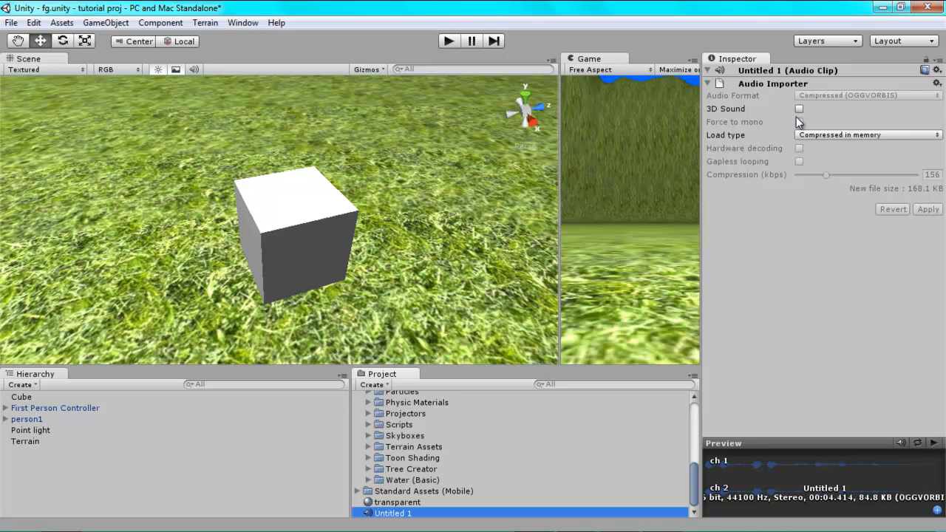
left_click(798, 109)
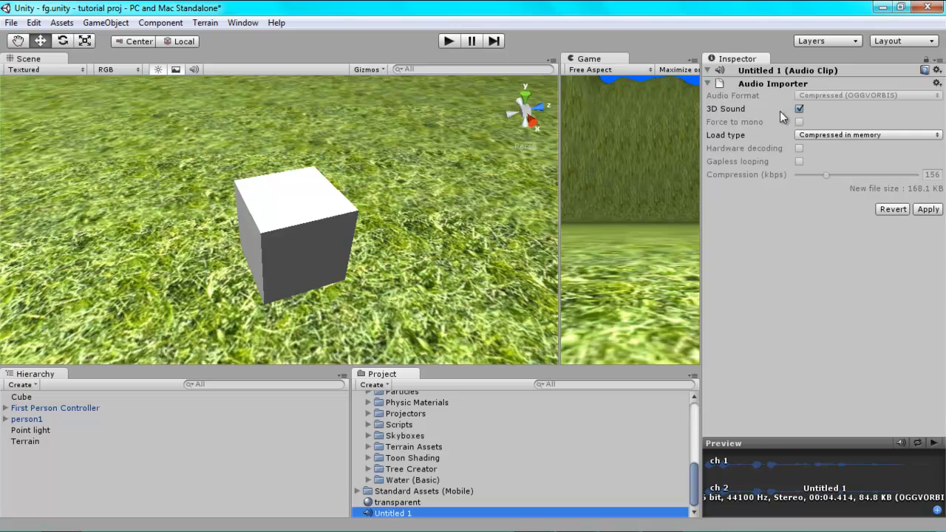
left_click(798, 109)
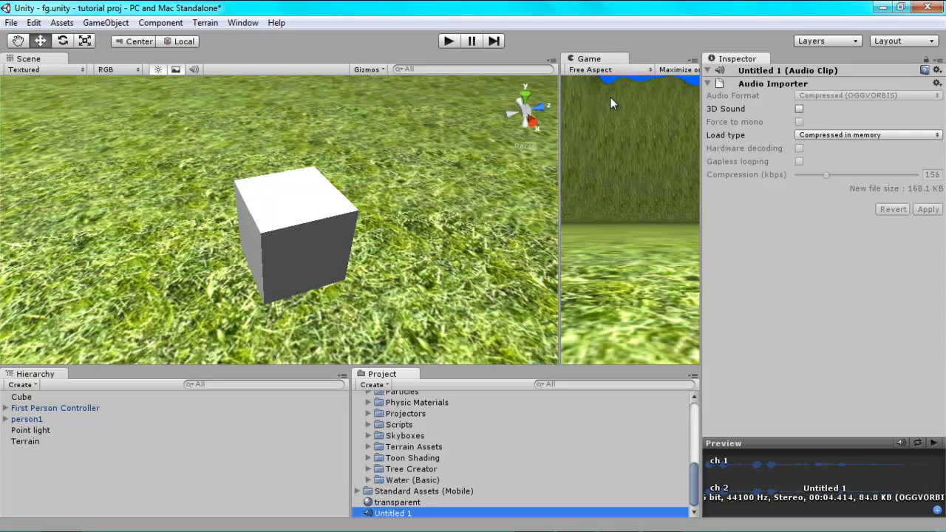
mouse_move(682, 168)
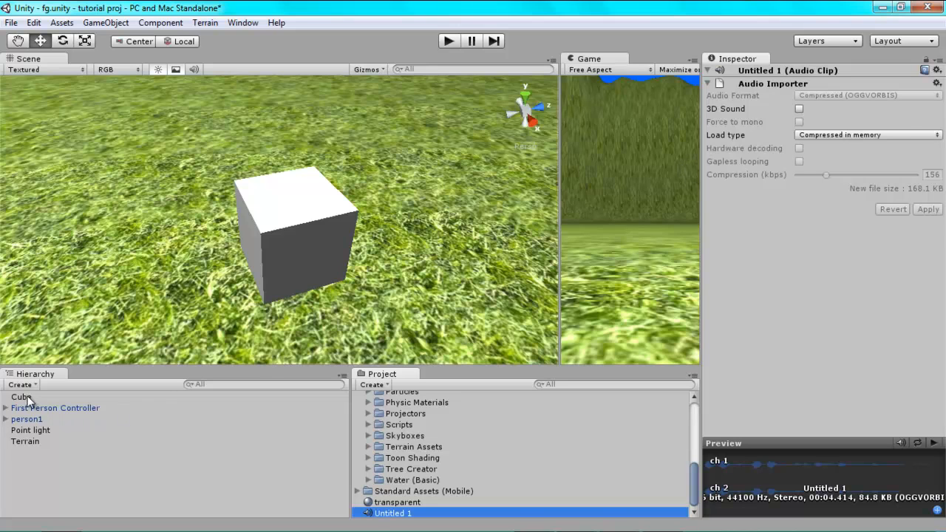
- Select the Cube and view its Play Sound script with Untitled 1 assigned
left_click(21, 396)
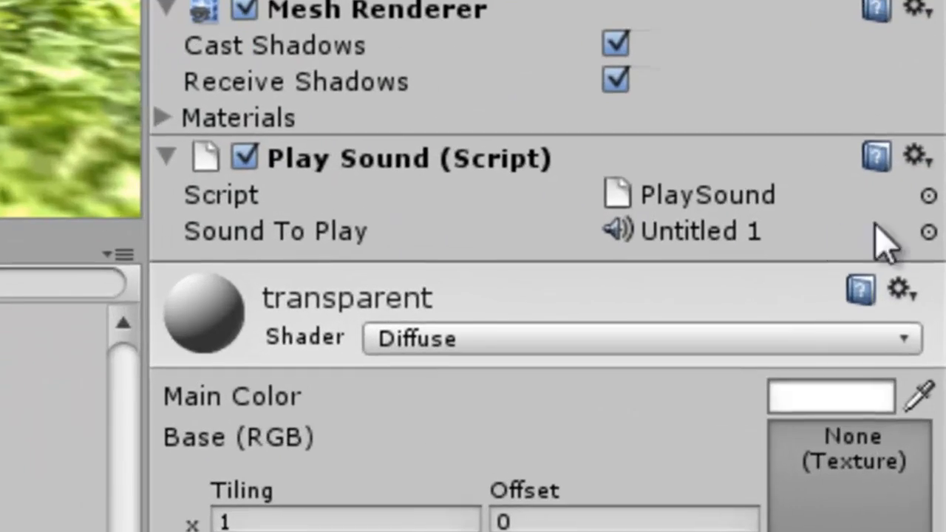
left_click(925, 231)
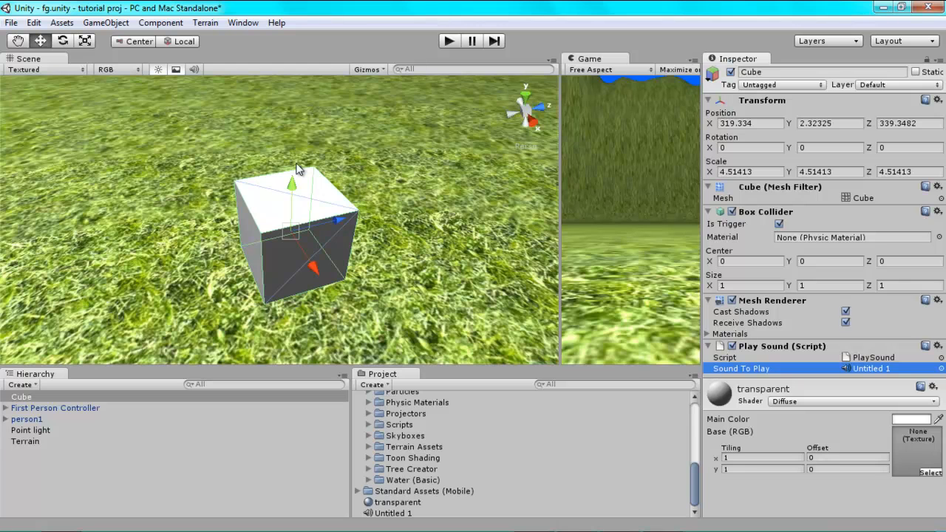
mouse_move(126, 234)
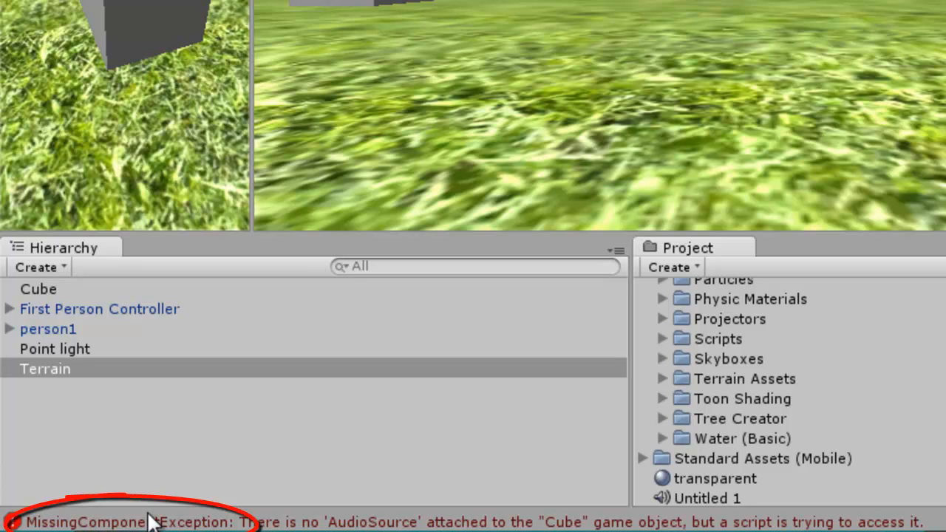
mouse_move(70, 306)
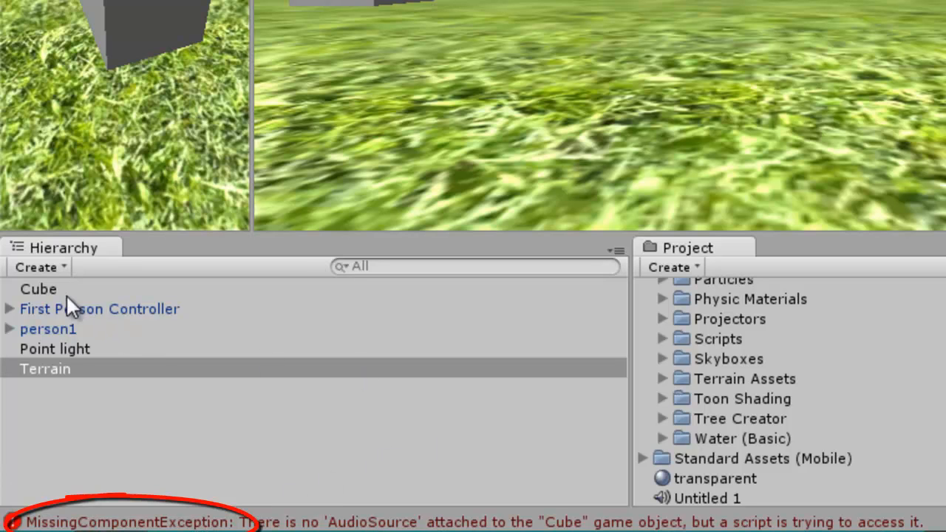
- Attach the Untitled 1 clip to the Cube, adding an Audio Source component
left_click(707, 497)
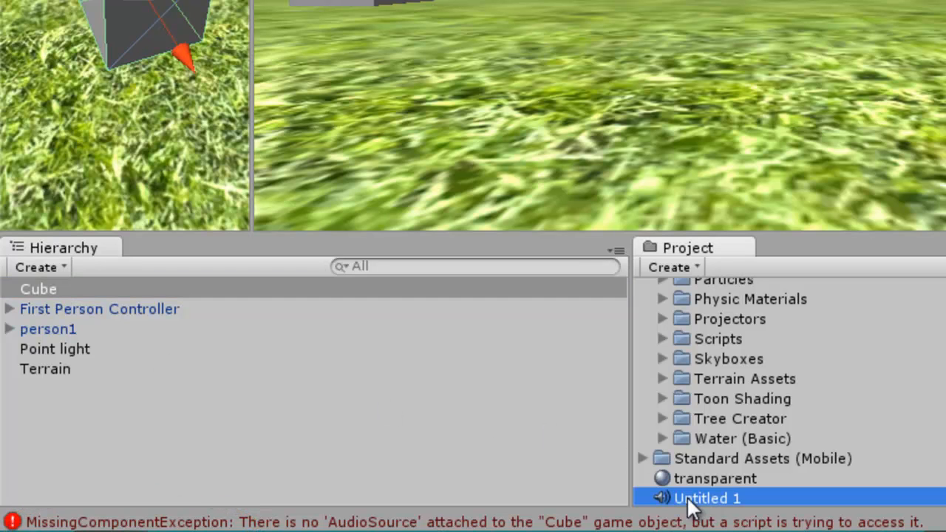
left_click(38, 288)
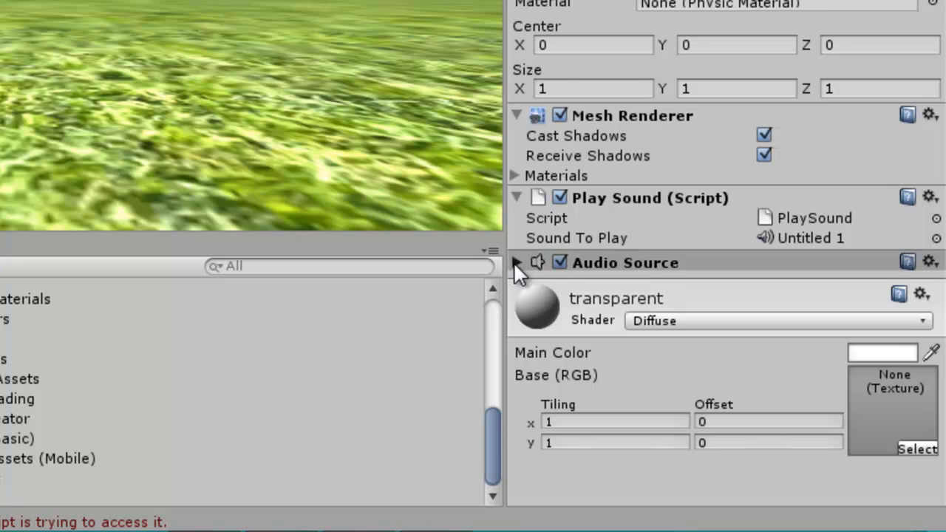
- Turn off Play On Awake in the Cube's Audio Source settings
left_click(517, 263)
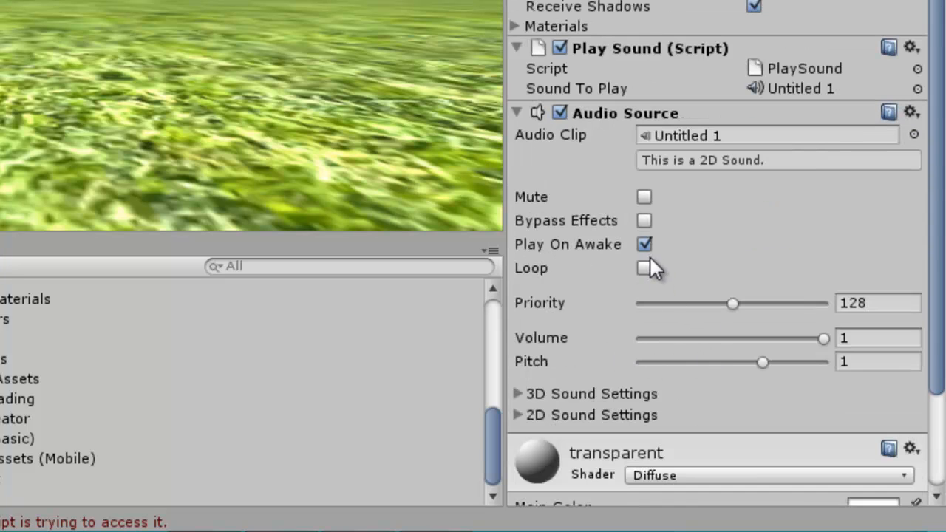
left_click(644, 244)
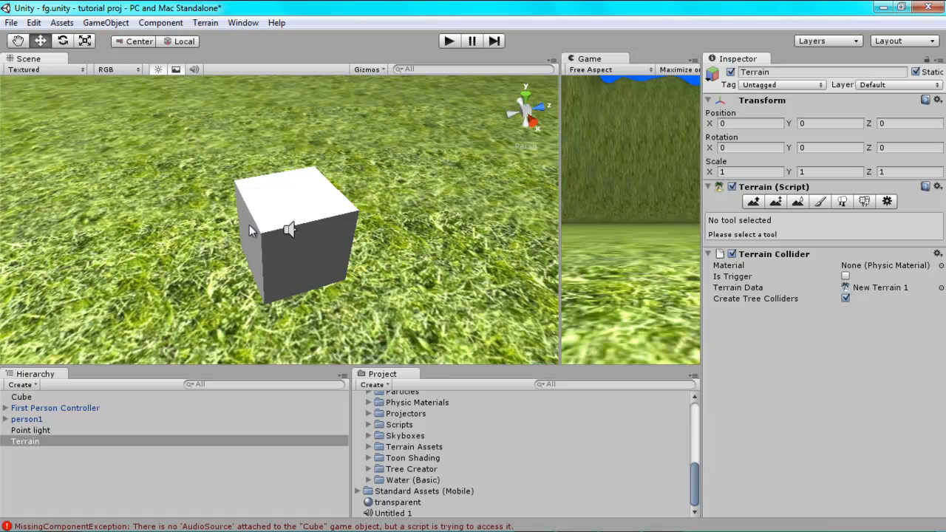
mouse_move(352, 204)
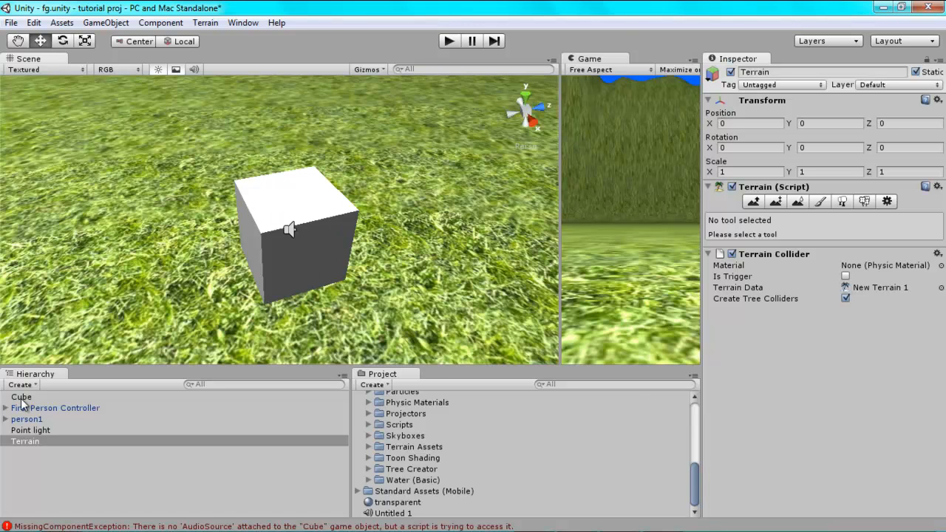
- Reselect the Cube to confirm its Audio Source holds Untitled 1 with Play On Awake off
left_click(21, 396)
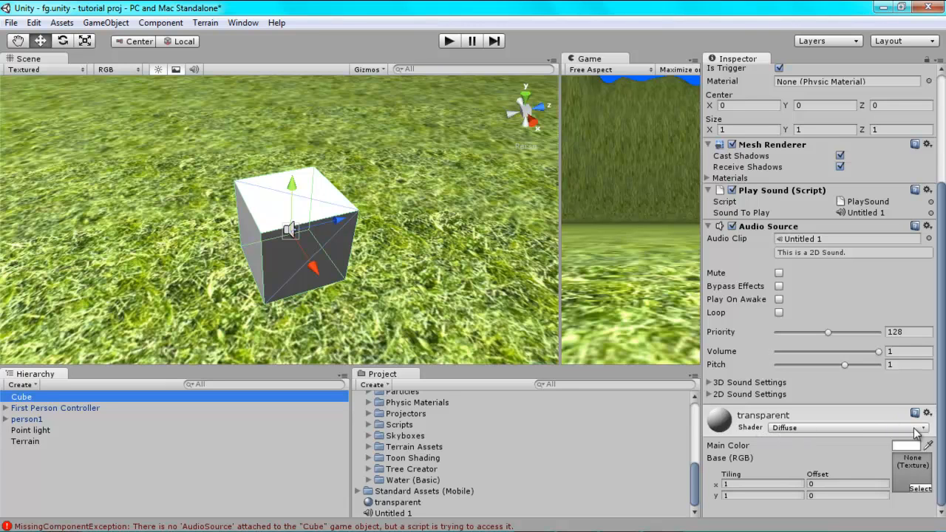
mouse_move(922, 432)
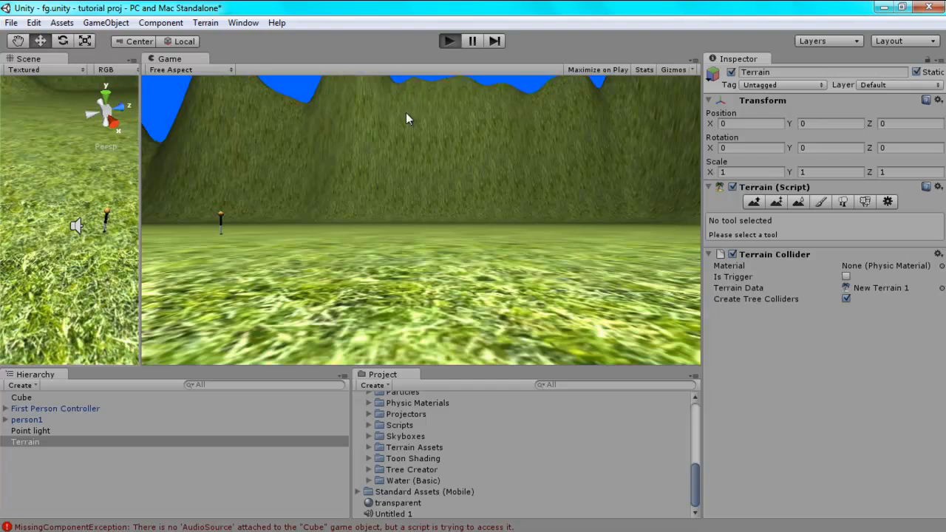
left_click(449, 42)
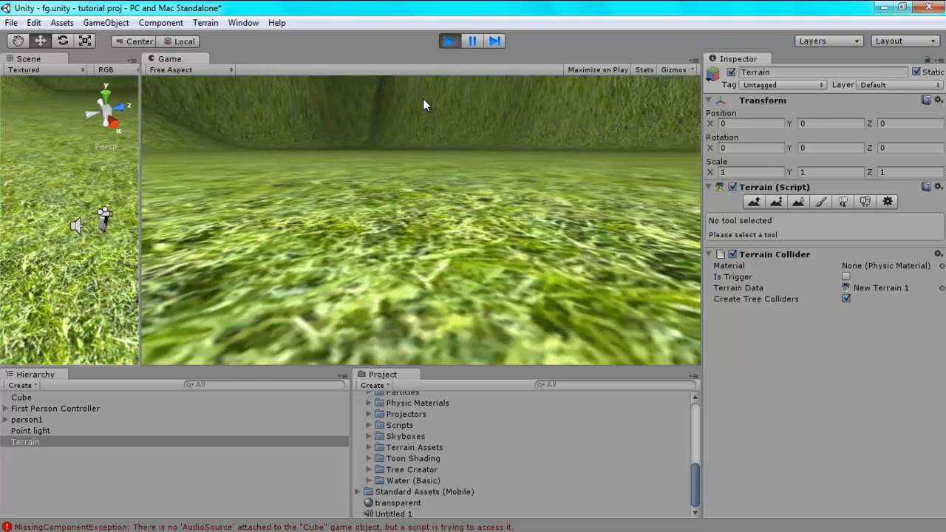
left_click(449, 41)
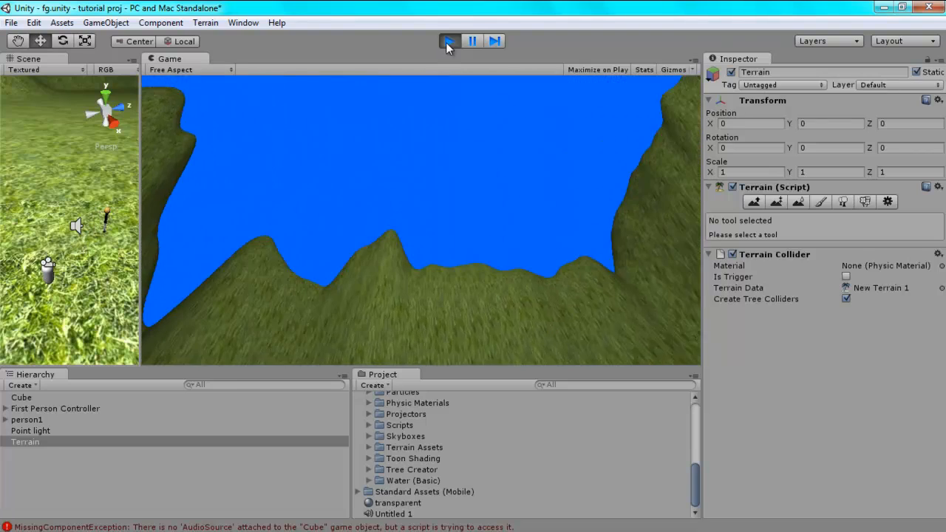
left_click(449, 42)
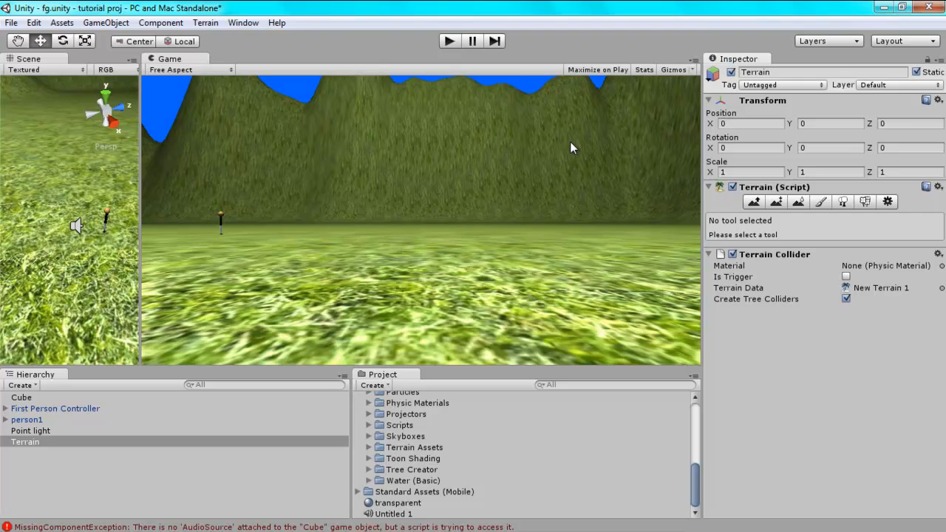
mouse_move(417, 151)
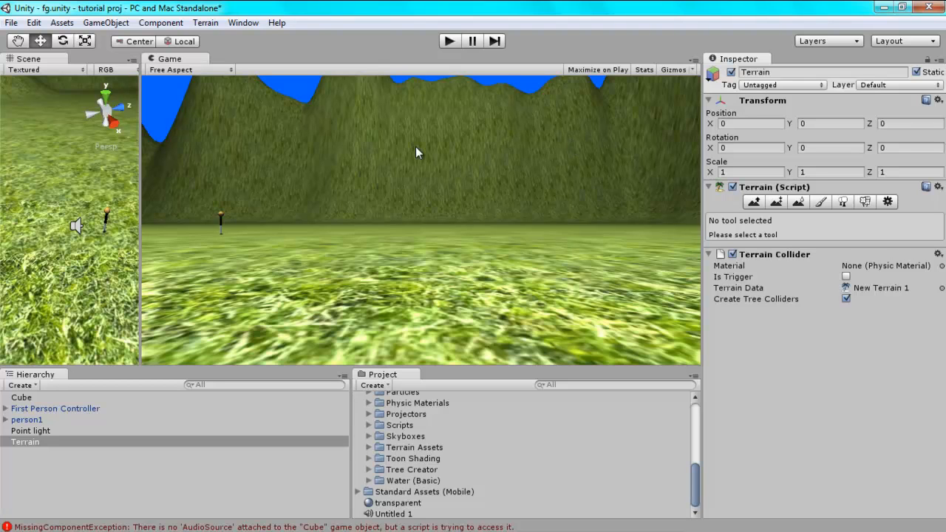
mouse_move(583, 328)
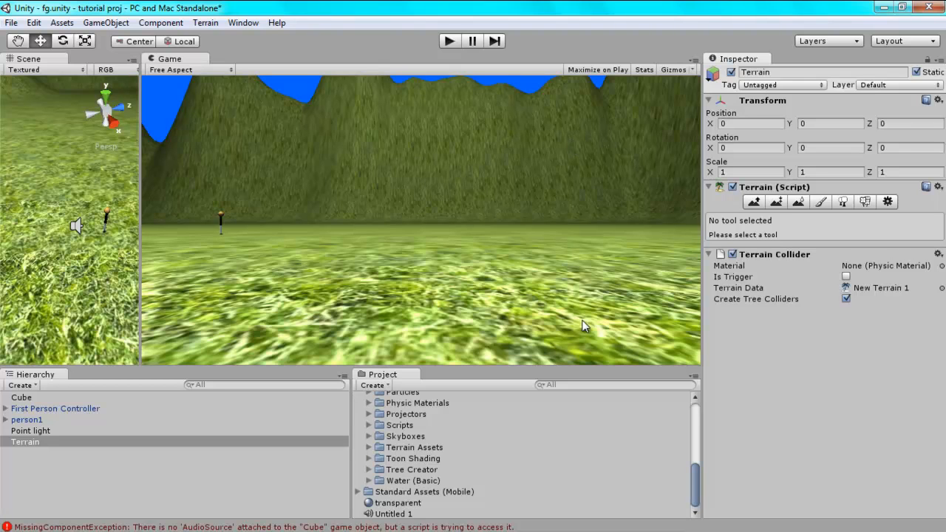
mouse_move(271, 20)
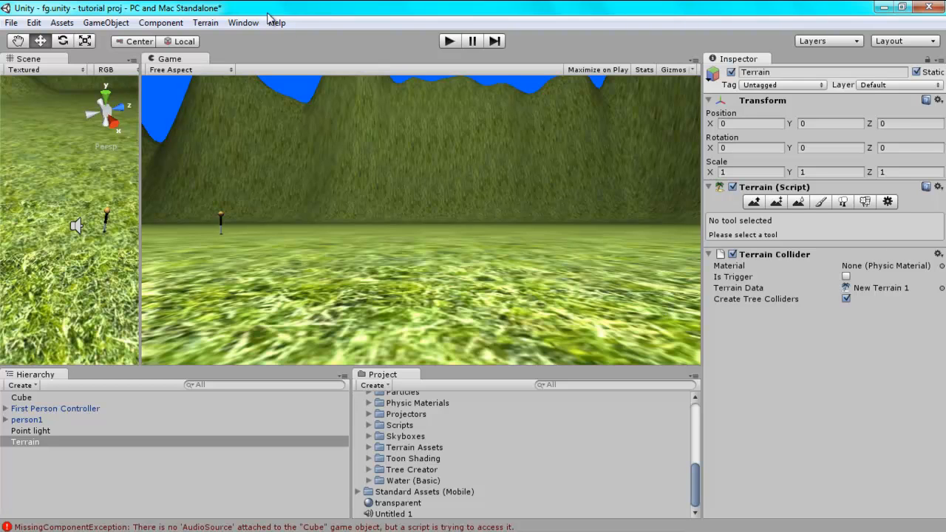
mouse_move(264, 18)
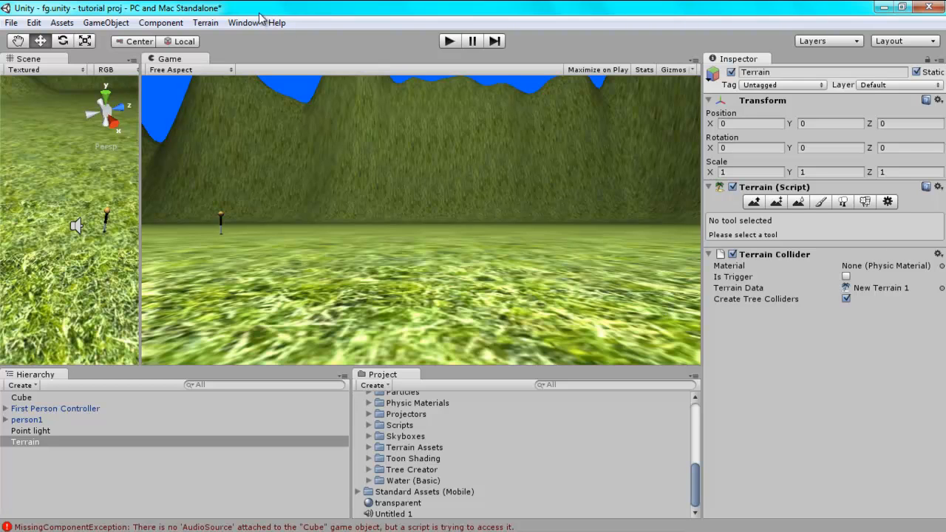
mouse_move(408, 6)
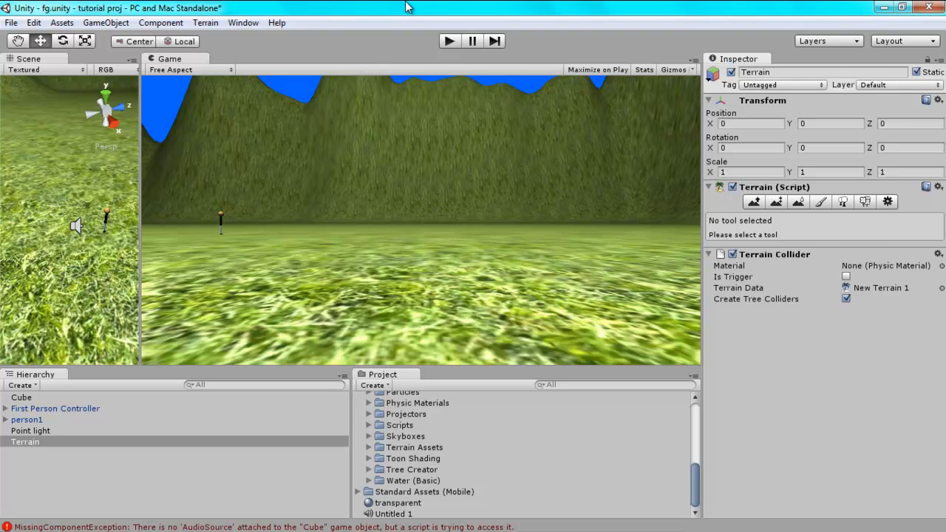